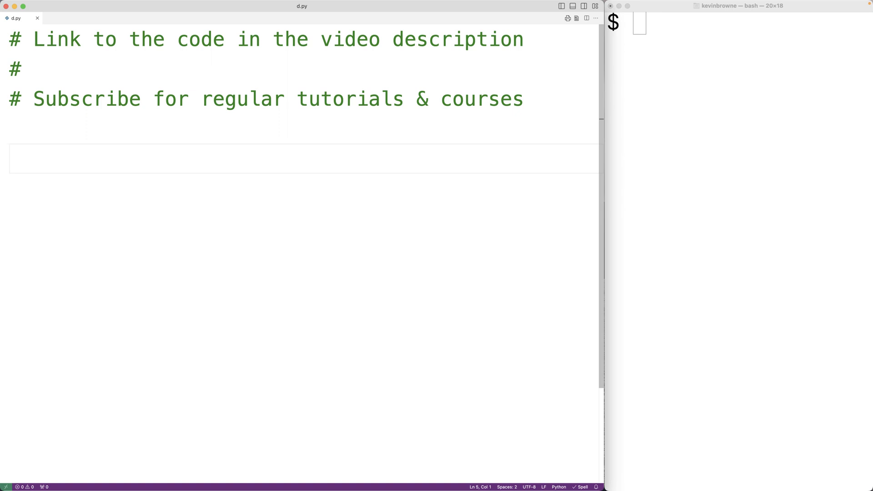
# Step: Write suits = ['Heart', 'Diamond', 'Club', 'Spade'] below the comment lines
pyautogui.write('suits =')
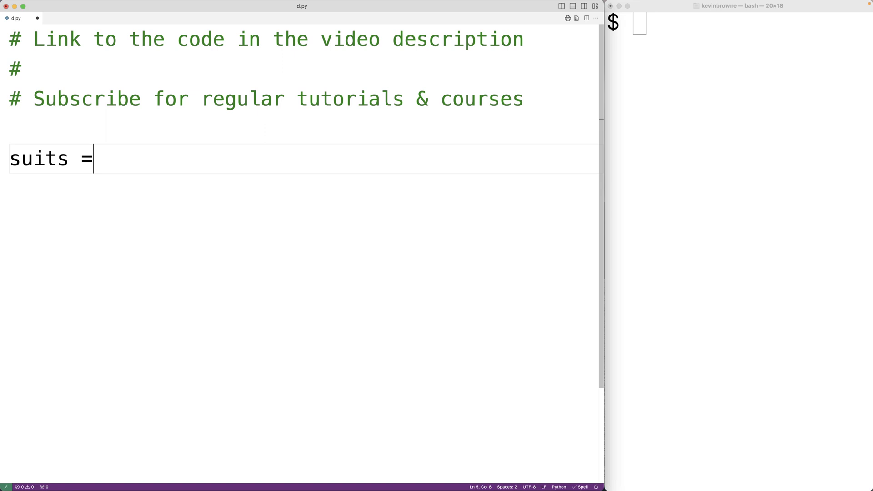
pyautogui.write("['Heart']")
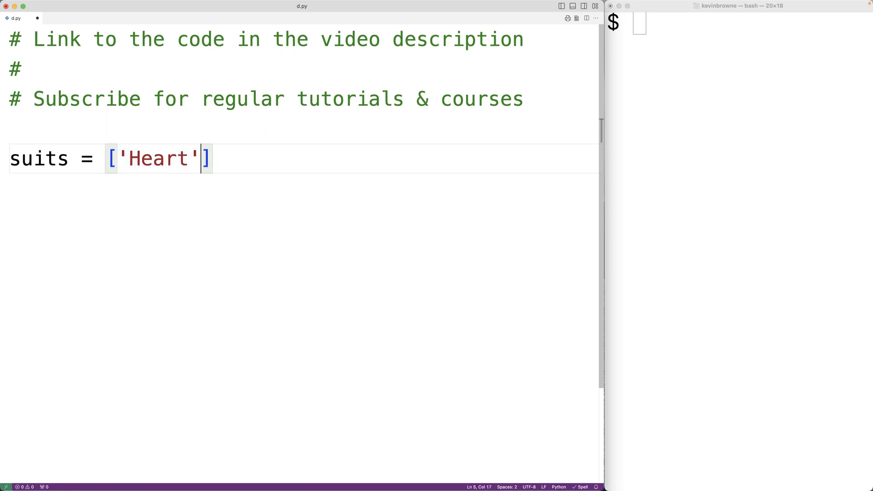
pyautogui.write(", 'Diamond'")
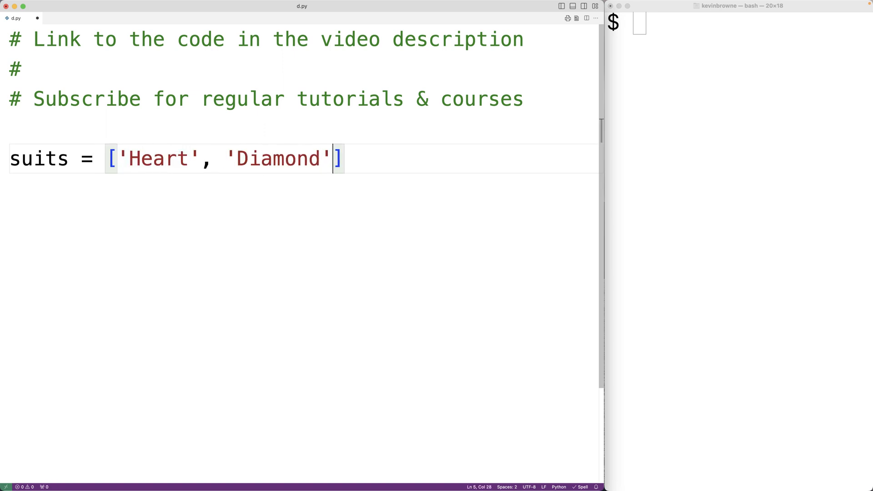
pyautogui.write(", 'Club'")
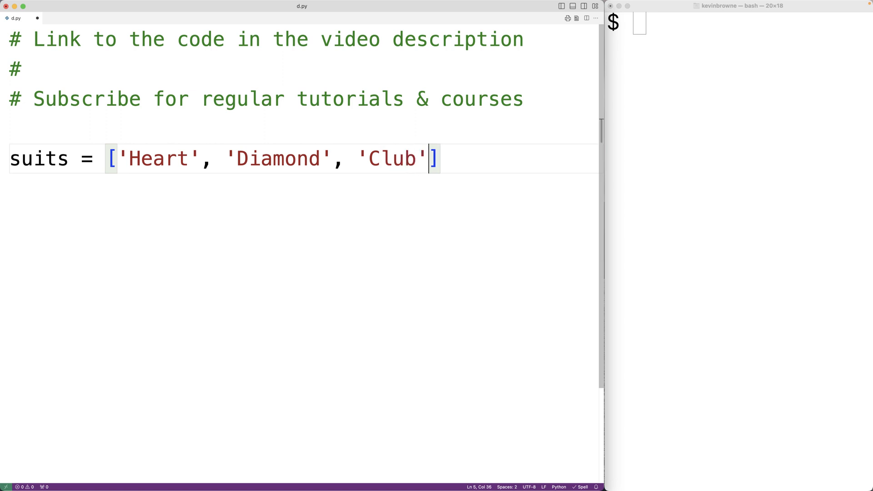
pyautogui.write(", 'Spade'")
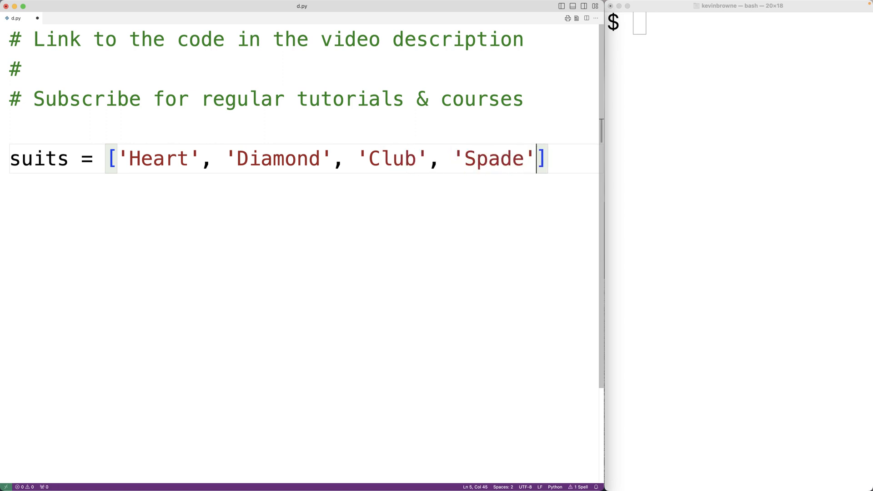
# Step: Write ranks = ['Ace', '2' ... '10', 'Jack', 'Queen', 'King'] wrapping onto a second line
pyautogui.write('ranks')
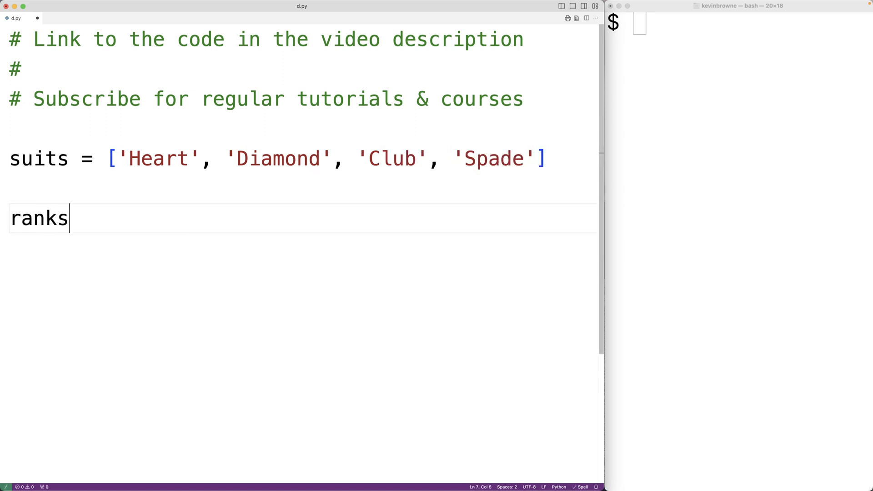
pyautogui.write("= ['Ace'")
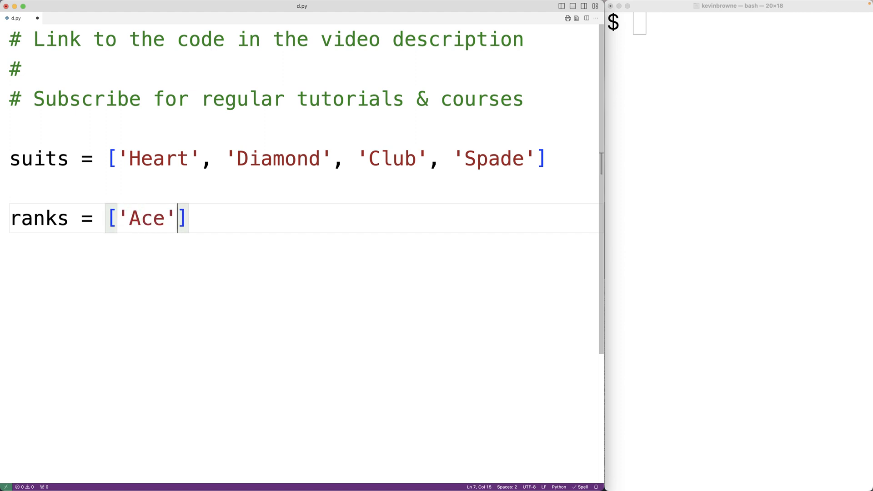
pyautogui.write(", '2', '3', '4', '")
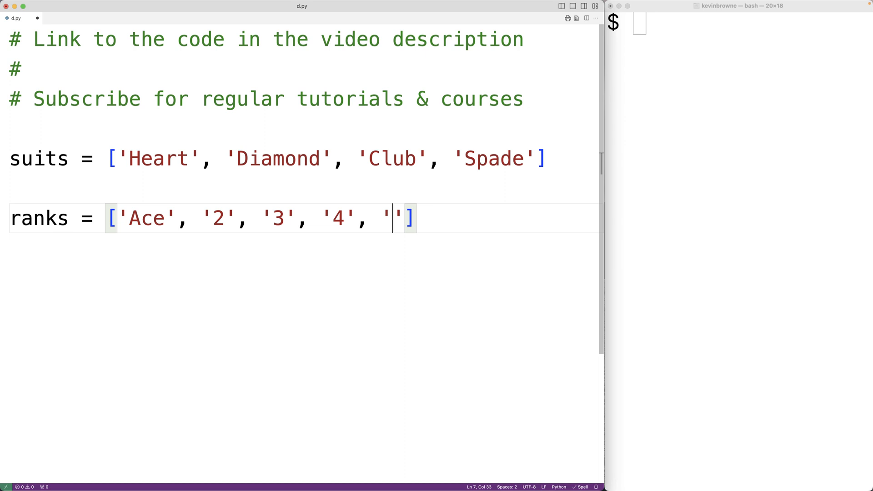
pyautogui.write("5', '6'.")
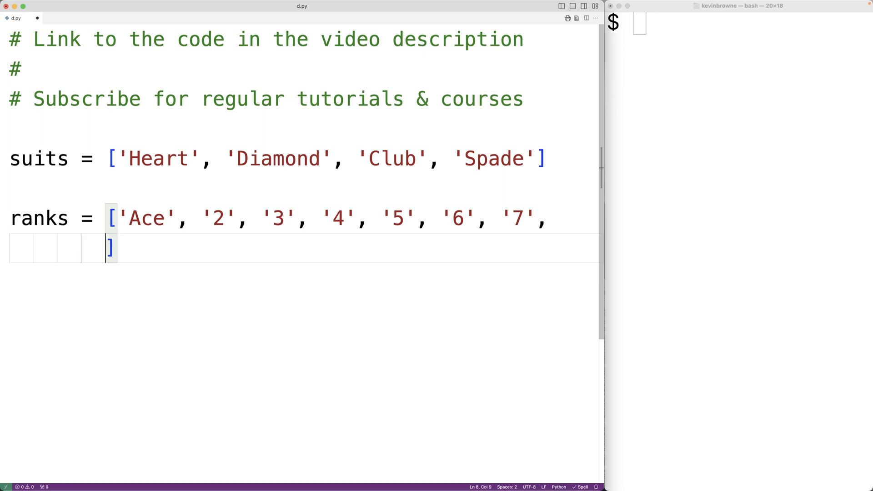
pyautogui.write("'8',")
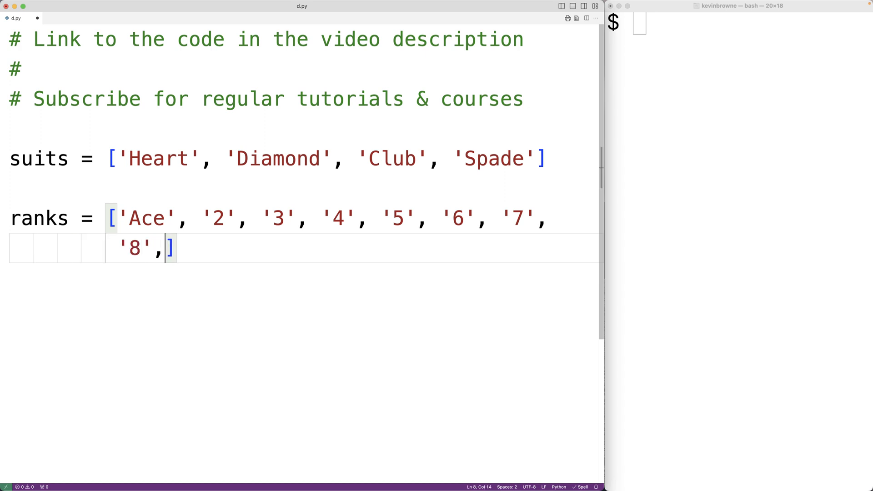
pyautogui.write("'9', '10'")
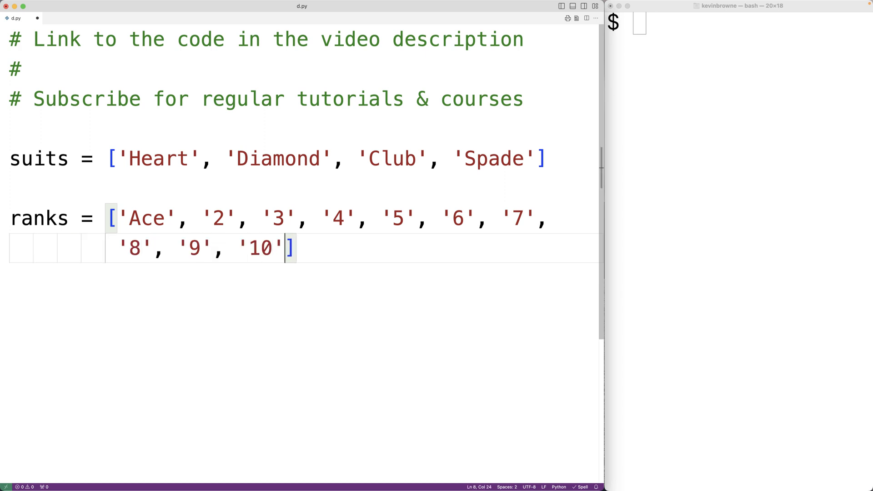
pyautogui.write(", 'Jack',")
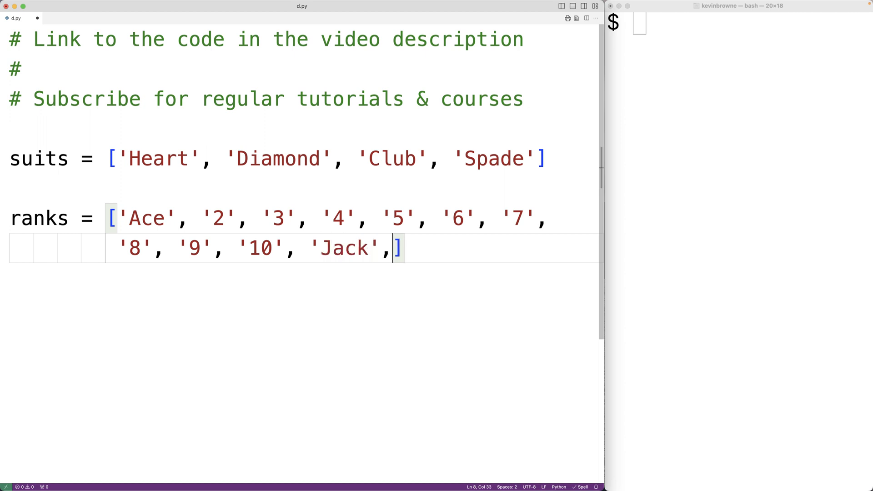
pyautogui.write("'Queen'")
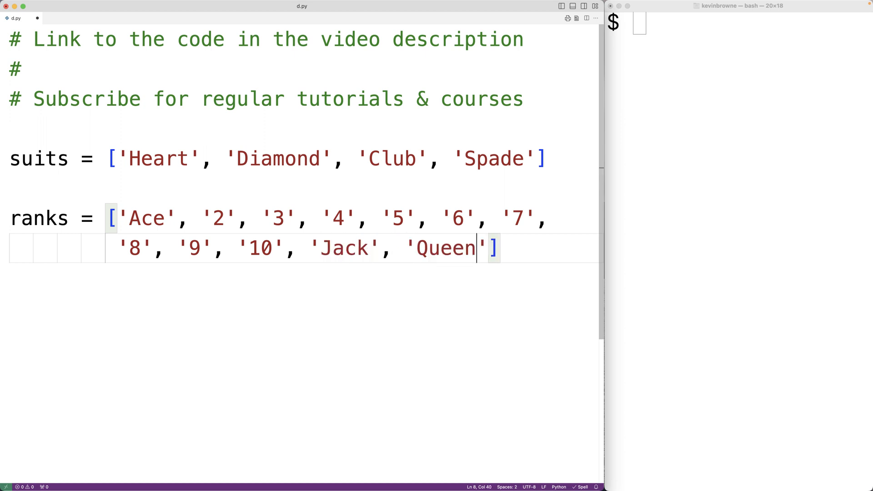
pyautogui.write(", 'King'")
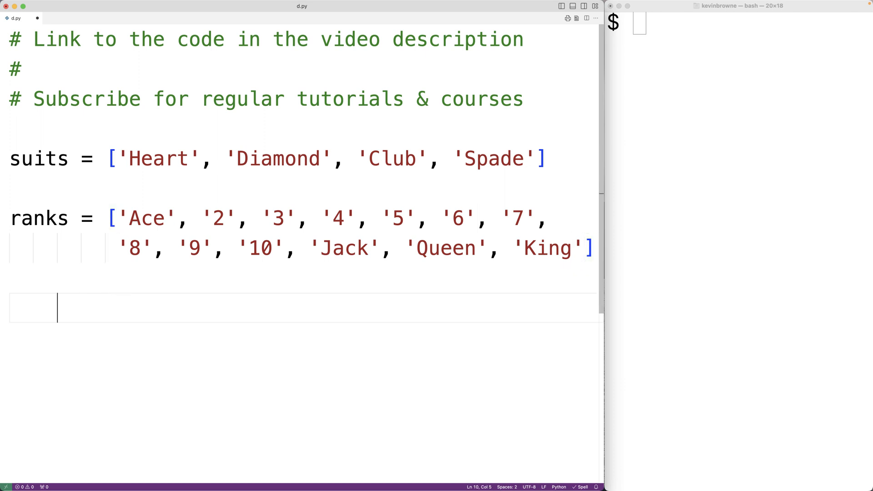
# Step: Write deck = [(rank, suit) for suit in suits for rank in ranks] with the second loop on its own line
pyautogui.write('de')
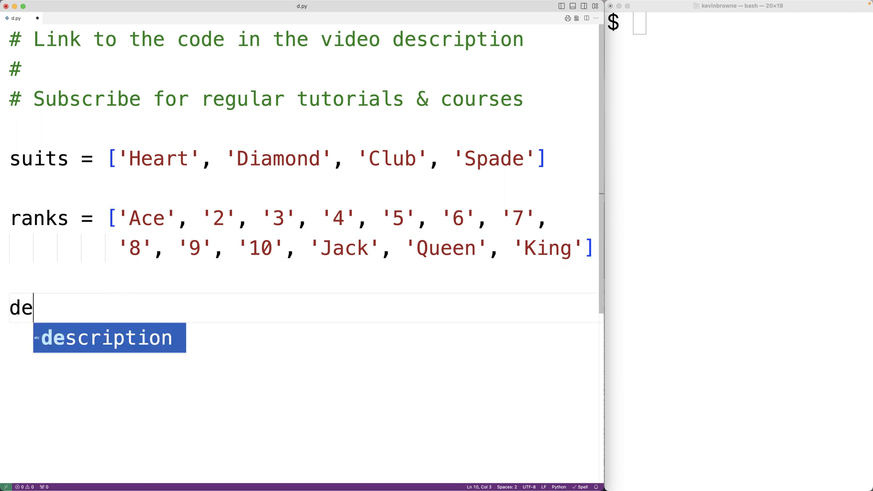
pyautogui.write('ck = [(')
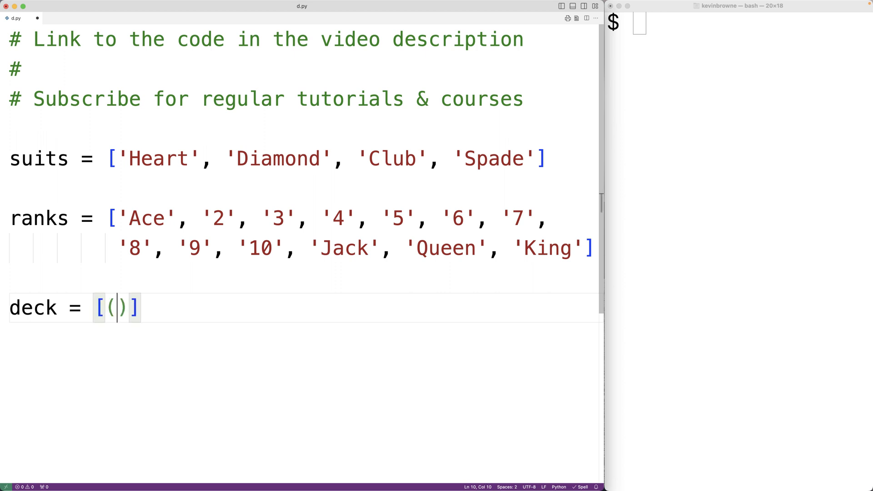
pyautogui.write('rank, suit')
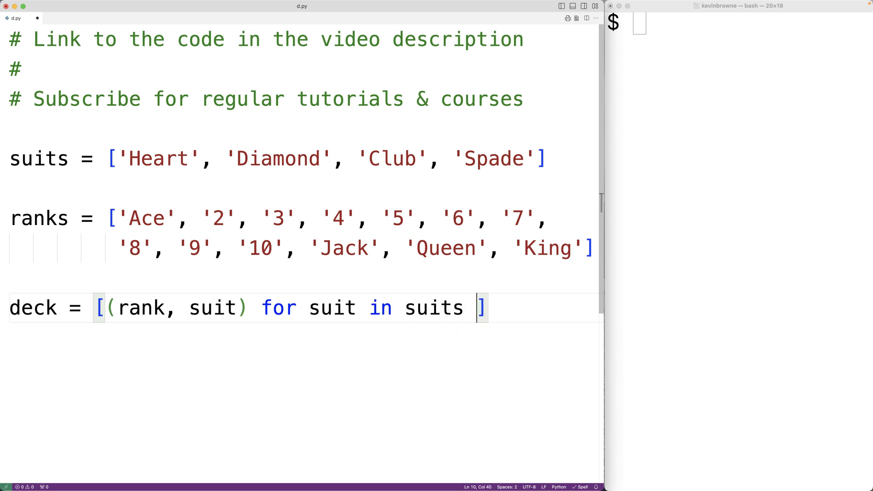
pyautogui.press('Enter')
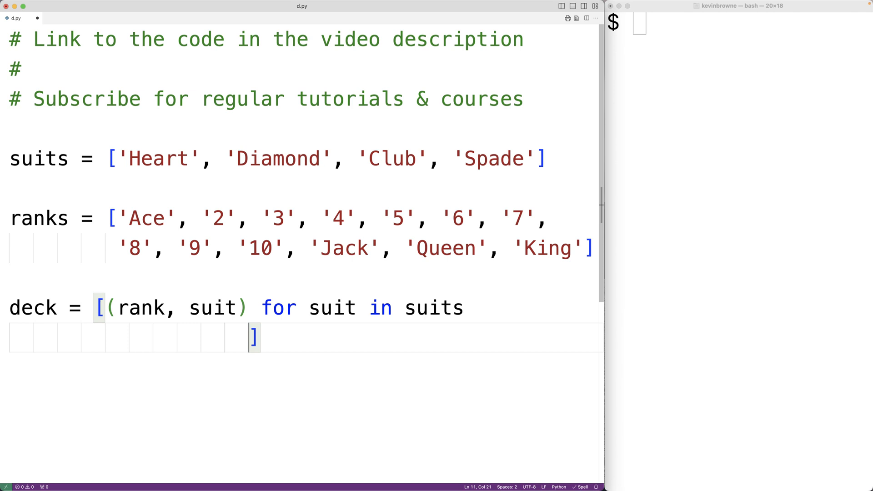
pyautogui.write('for rank in ranks')
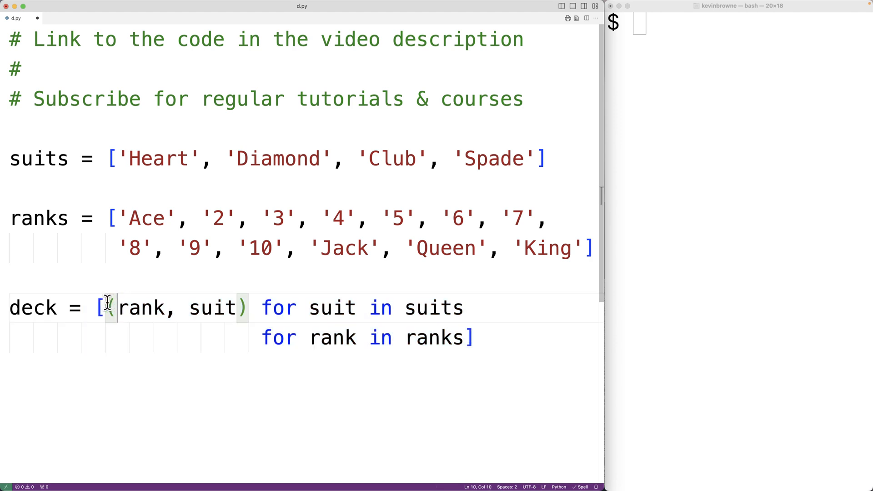
# Step: Highlight the rank and suit variables to show every occurrence in the comprehension
pyautogui.doubleClick(331, 308)
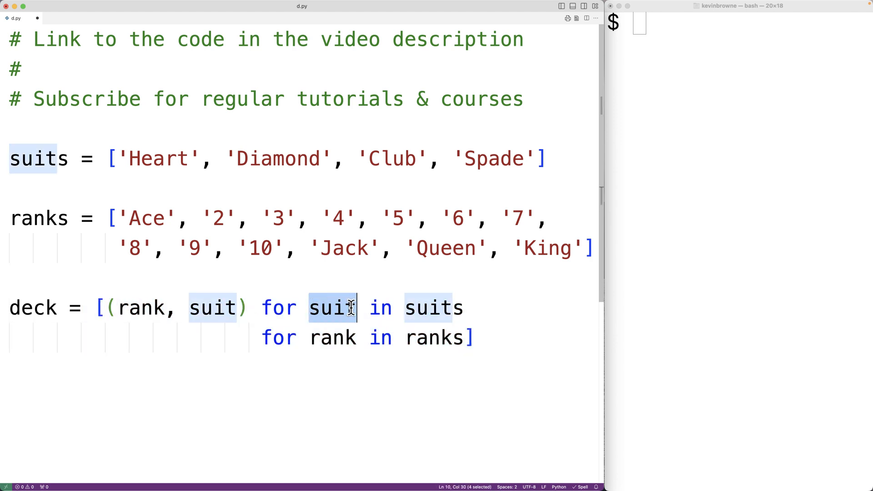
pyautogui.doubleClick(278, 338)
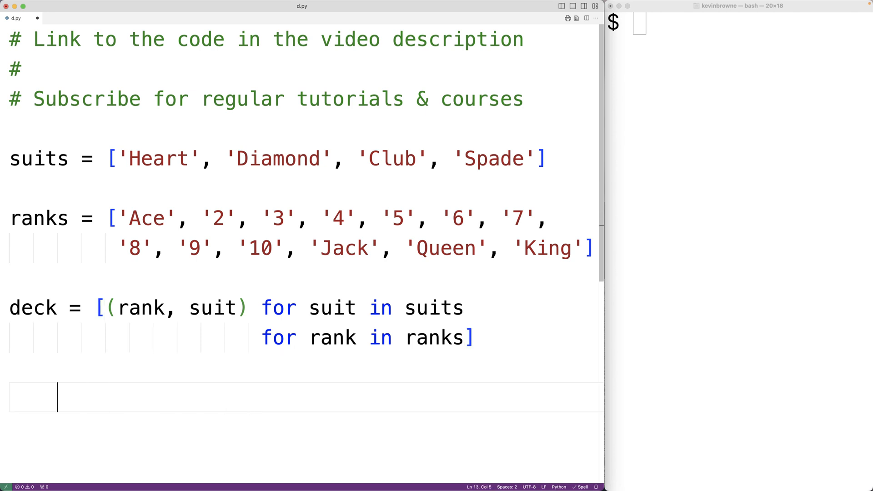
# Step: Add print(*deck, sep="\n") and start python3 d.py in the terminal
pyautogui.write('print(')
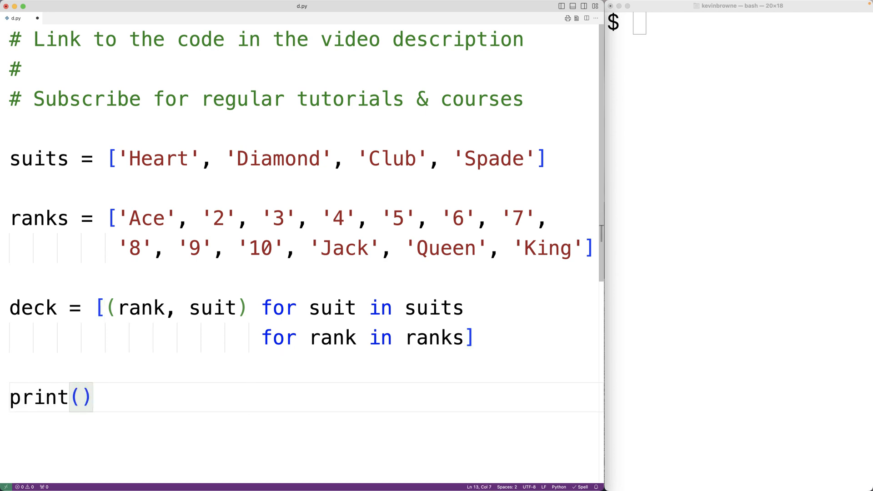
pyautogui.write('*deck')
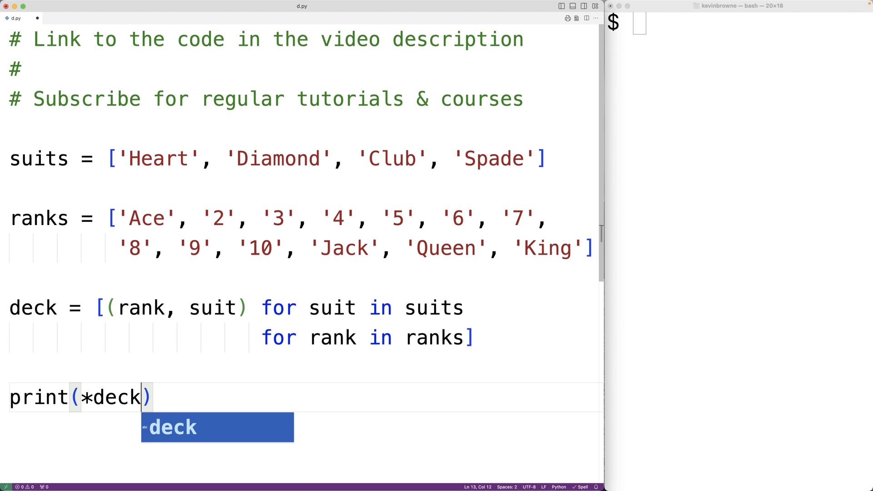
pyautogui.write(', sep')
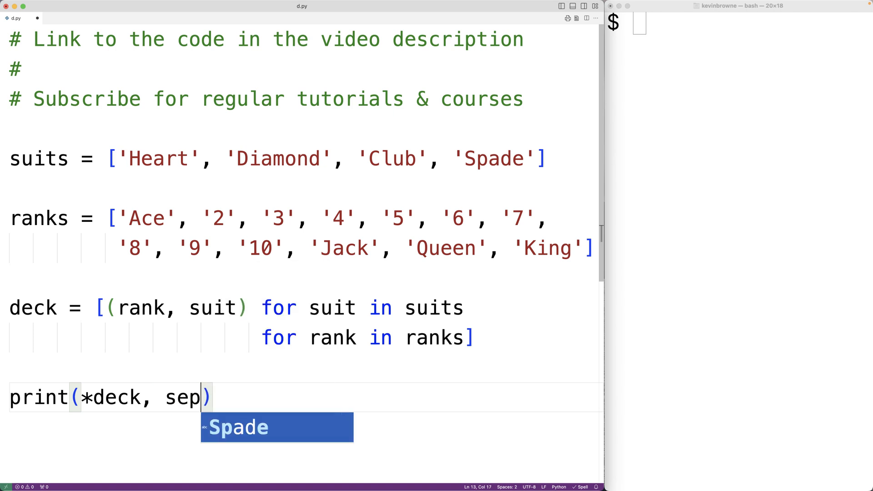
pyautogui.write('="\\n"')
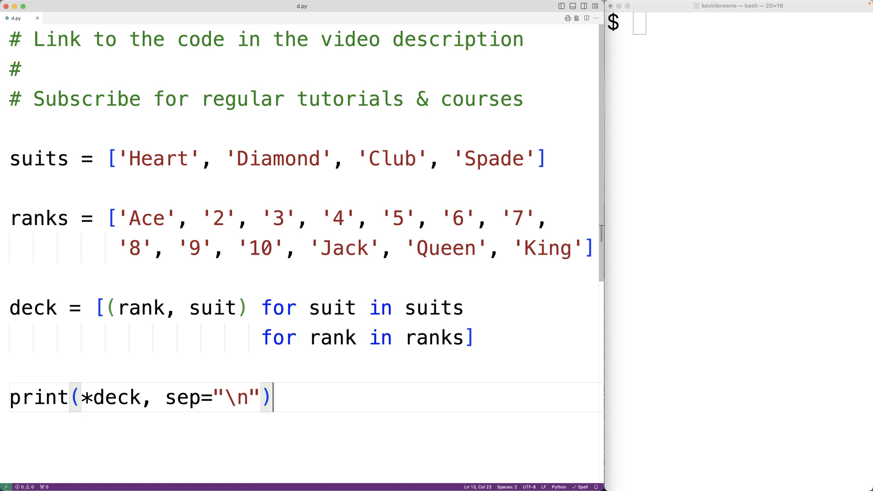
pyautogui.write('python3 d')
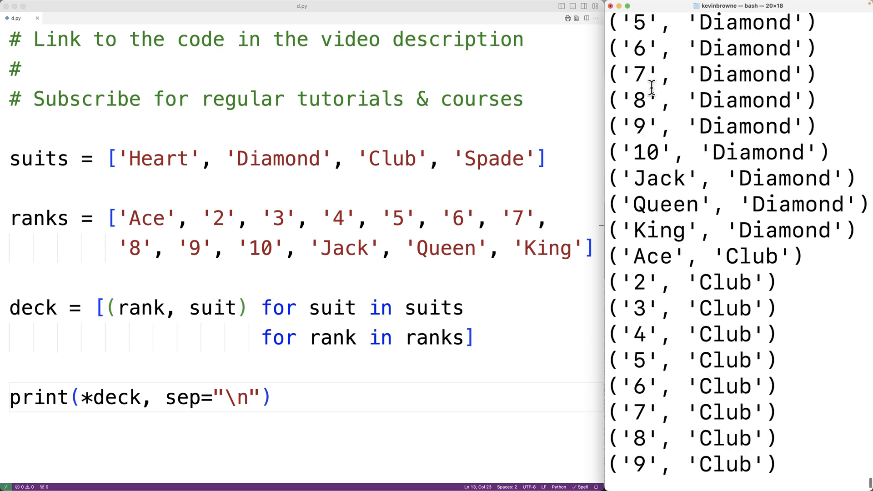
# Step: Scroll the ordered output and select the Spade cards ending at ('King', 'Spade')
pyautogui.scroll(-3)
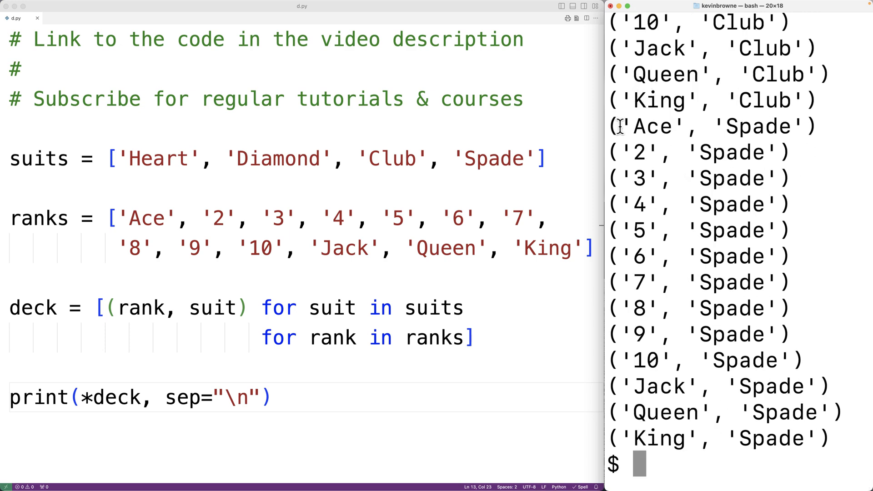
pyautogui.moveTo(619, 127); pyautogui.dragTo(740, 385)
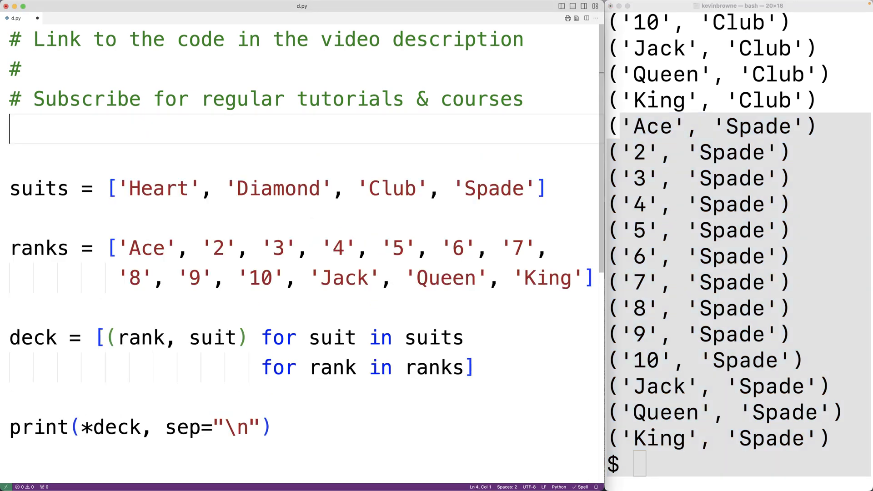
# Step: Add import random below the comments and random.shuffle(deck) above the print line
pyautogui.write('import r')
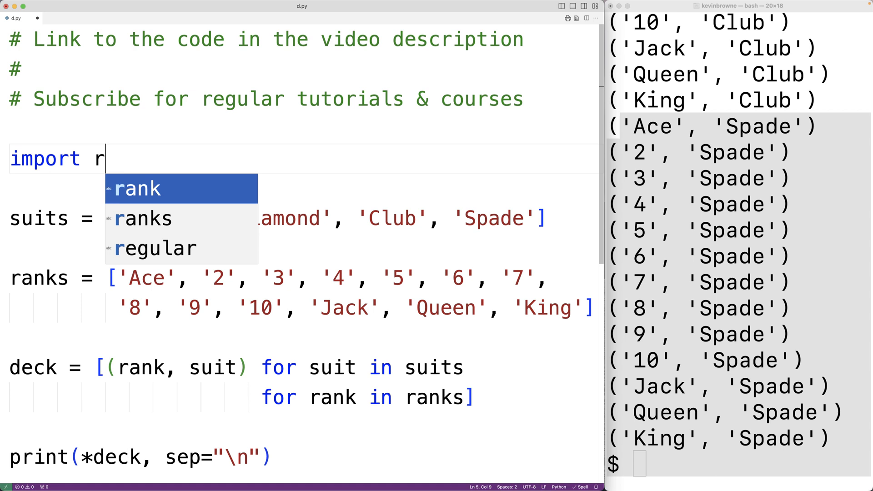
pyautogui.write('andom')
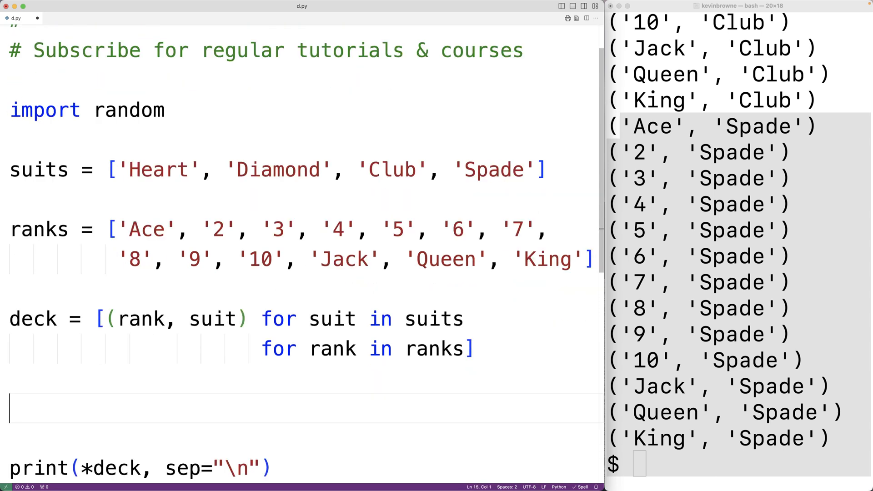
pyautogui.write('random.shu')
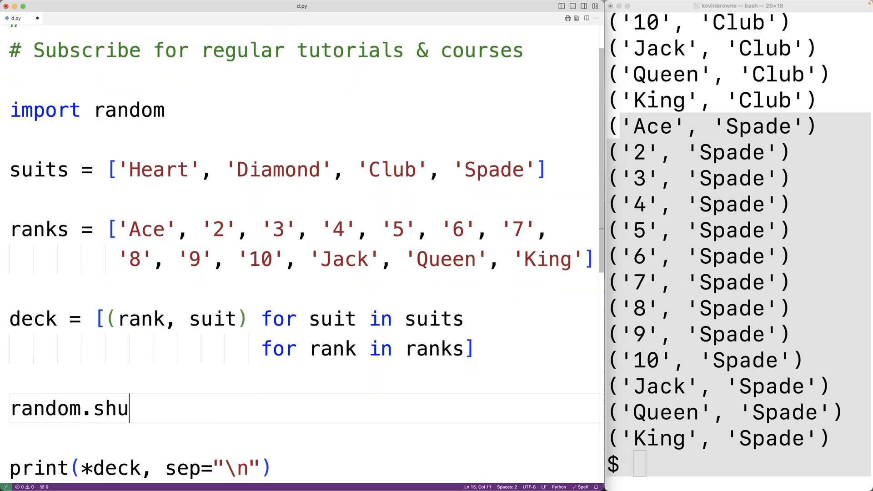
pyautogui.write('ffle(deck')
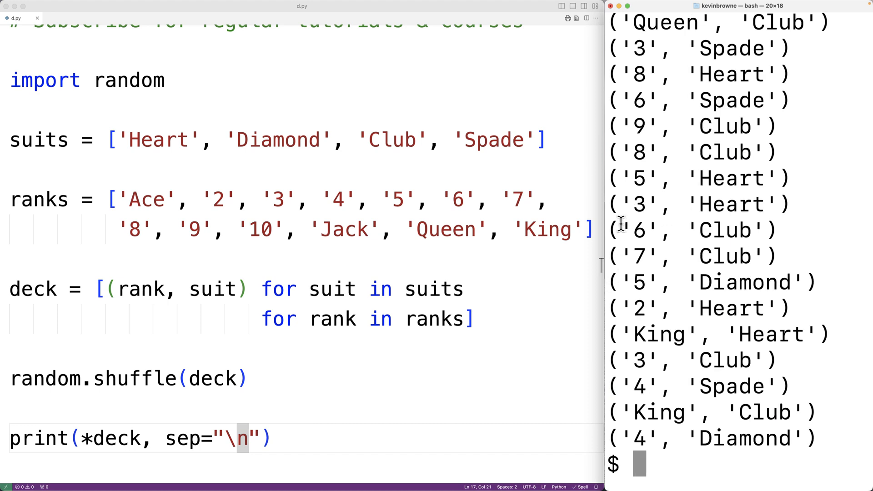
# Step: Select the shuffled run from ('5', 'Heart') to ('4', 'Spade') in the rerun output
pyautogui.moveTo(624, 168); pyautogui.dragTo(740, 395)
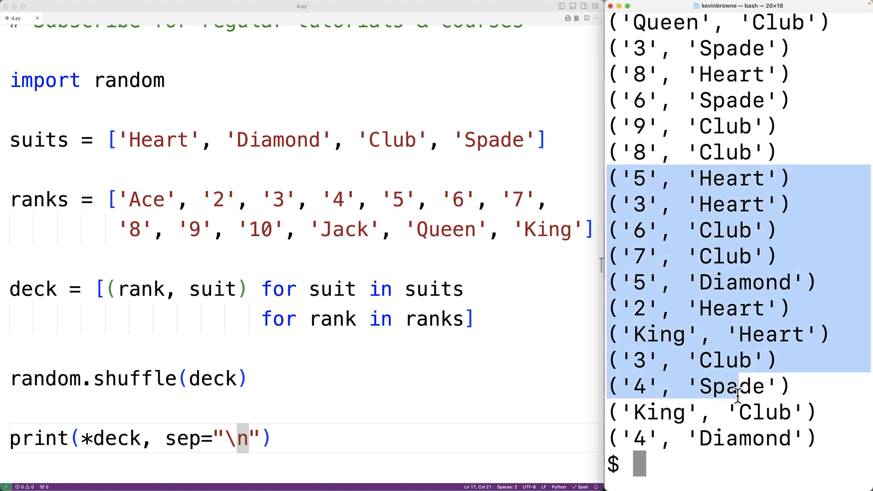